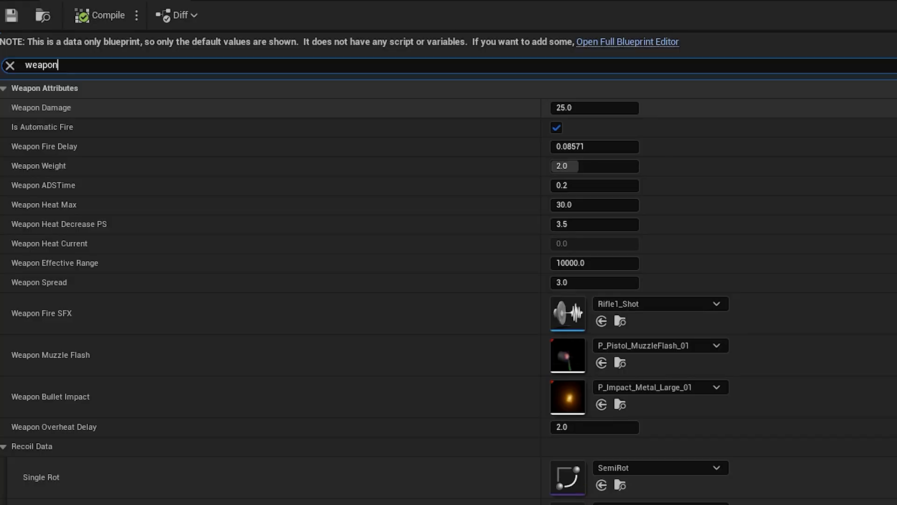
Step: Fire the rifle at the wall during Play In Editor to show muzzle flash and impact sparks
scroll(down, 3)
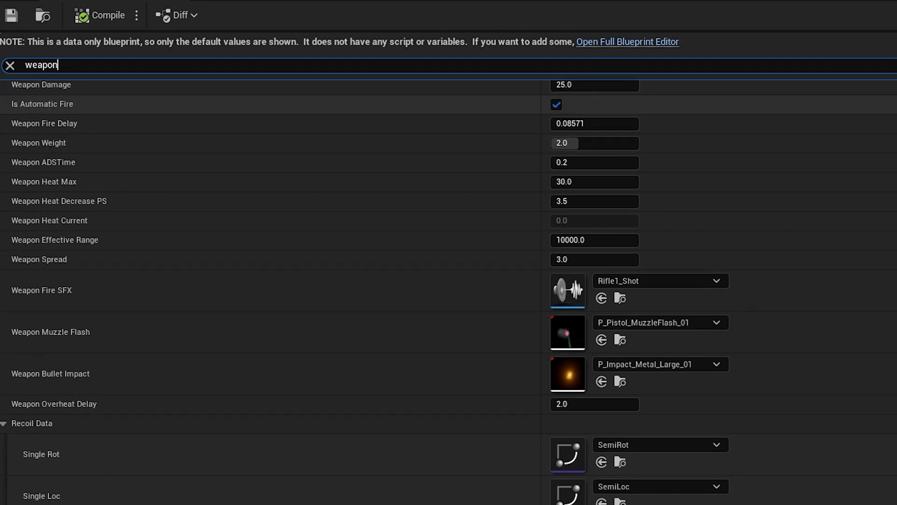
scroll(down, 3)
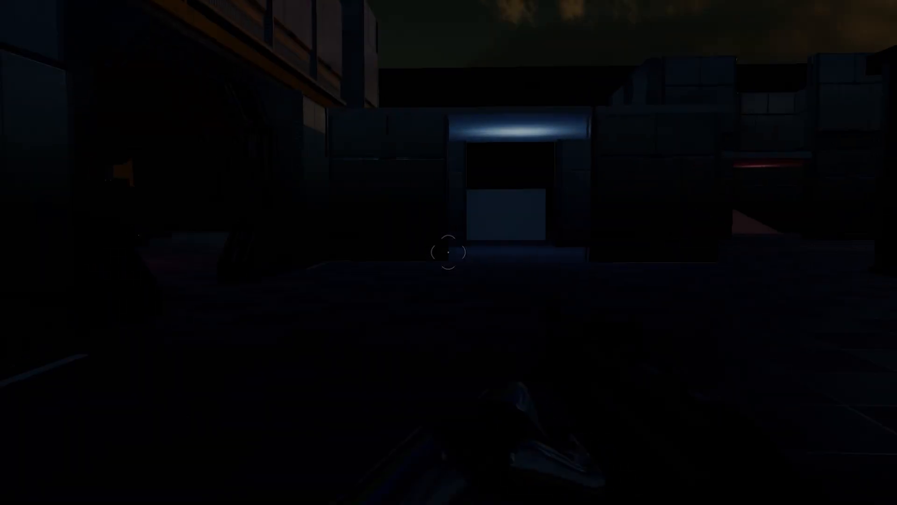
click(449, 253)
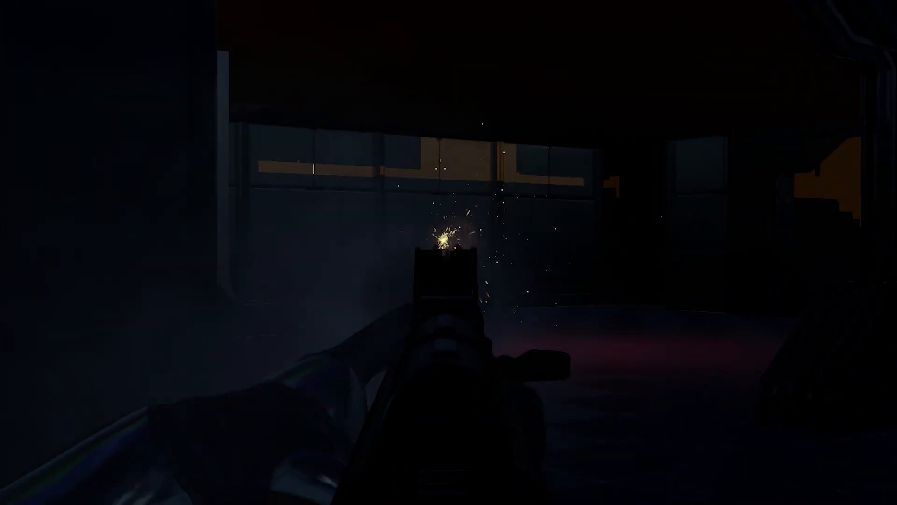